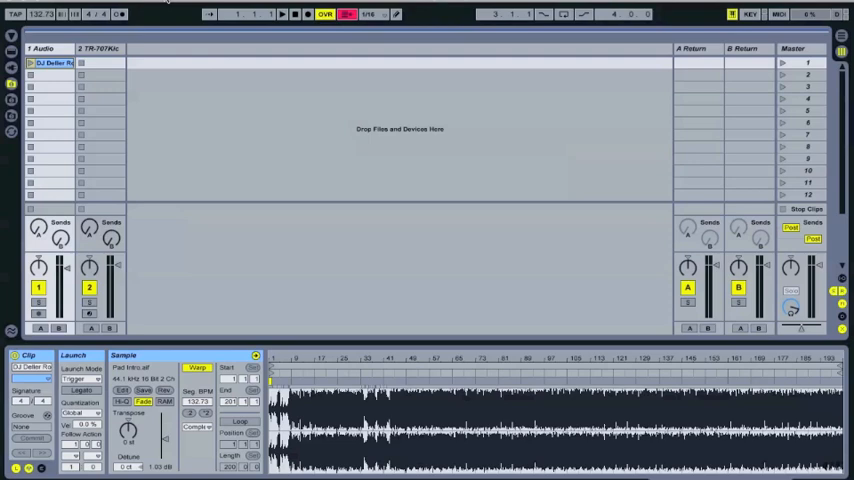
# Delete the second track so only 1 Audio with the song clip remains.
pyautogui.click(40, 62)
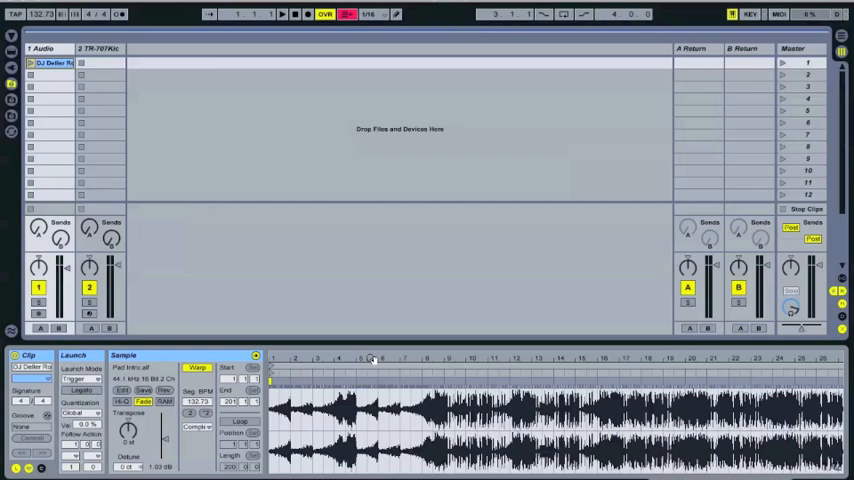
pyautogui.click(50, 62)
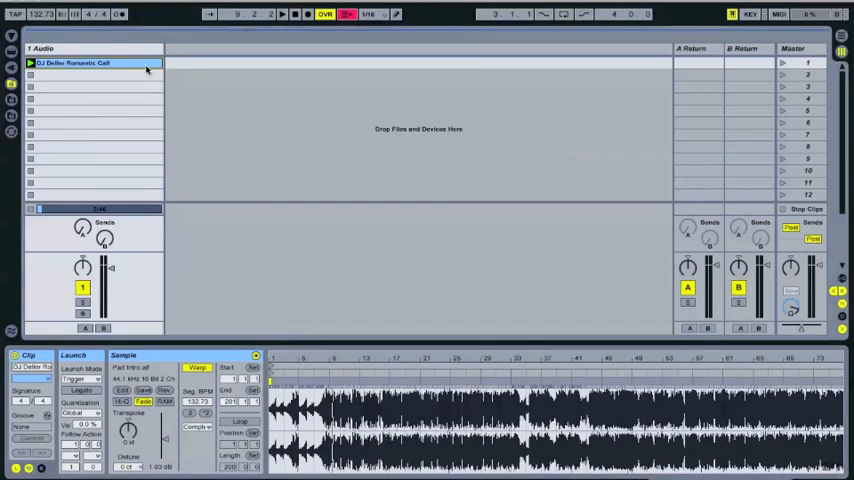
pyautogui.moveTo(212, 98)
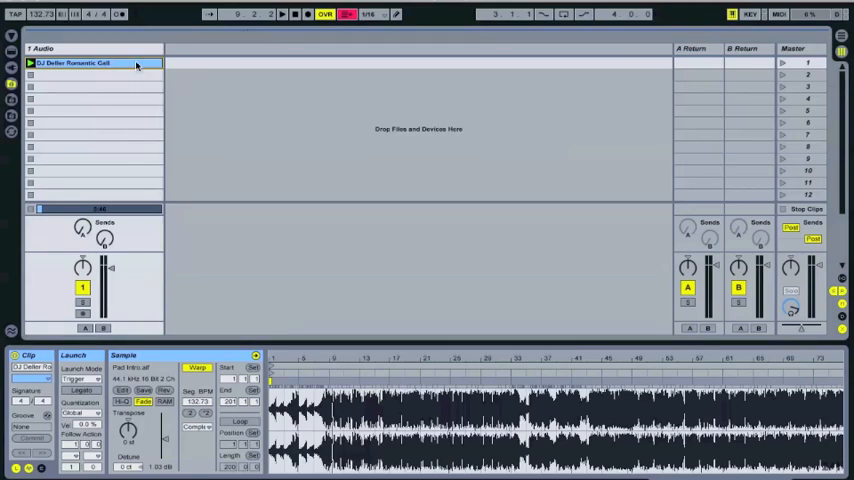
# Copy the song clip and paste it at the start of the Arrangement timeline.
pyautogui.rightClick(96, 64)
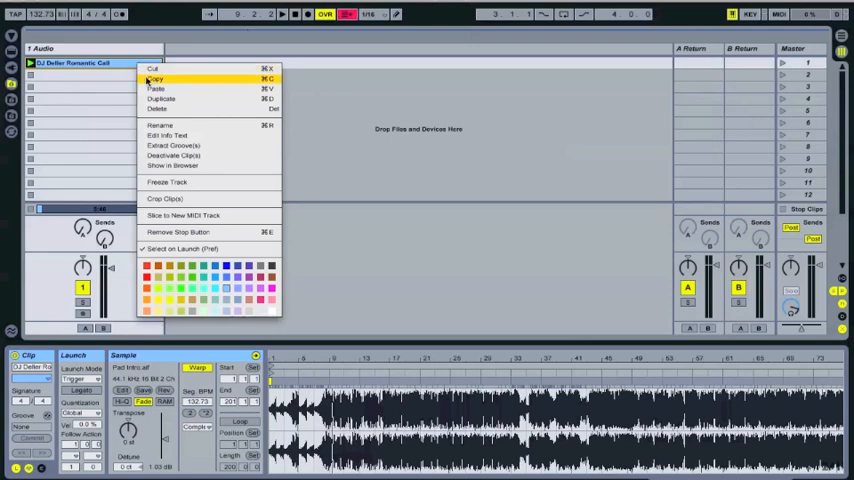
pyautogui.moveTo(168, 108)
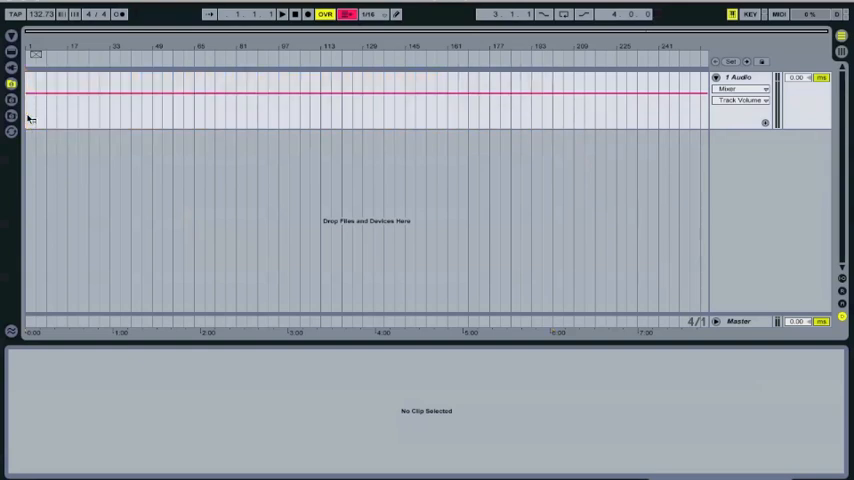
pyautogui.rightClick(30, 118)
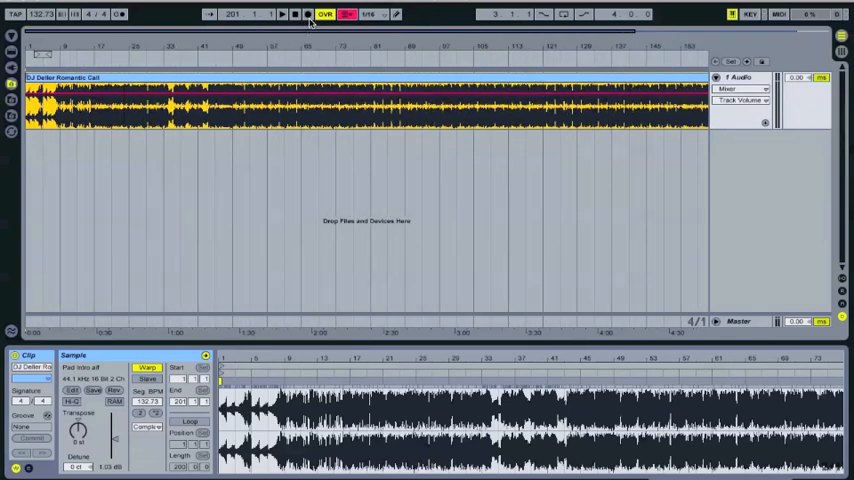
pyautogui.click(296, 14)
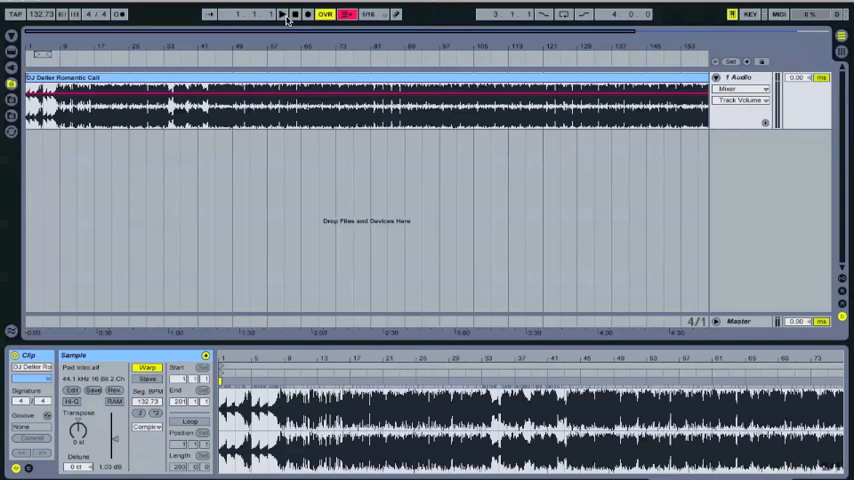
pyautogui.click(282, 14)
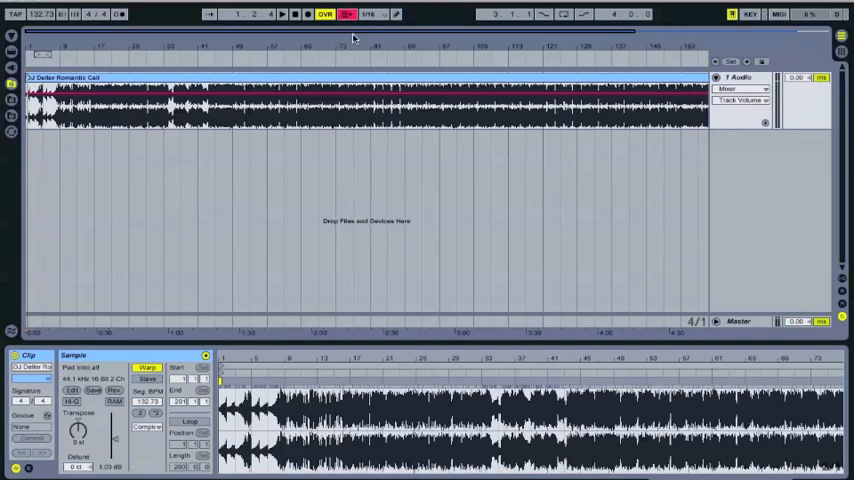
pyautogui.click(348, 14)
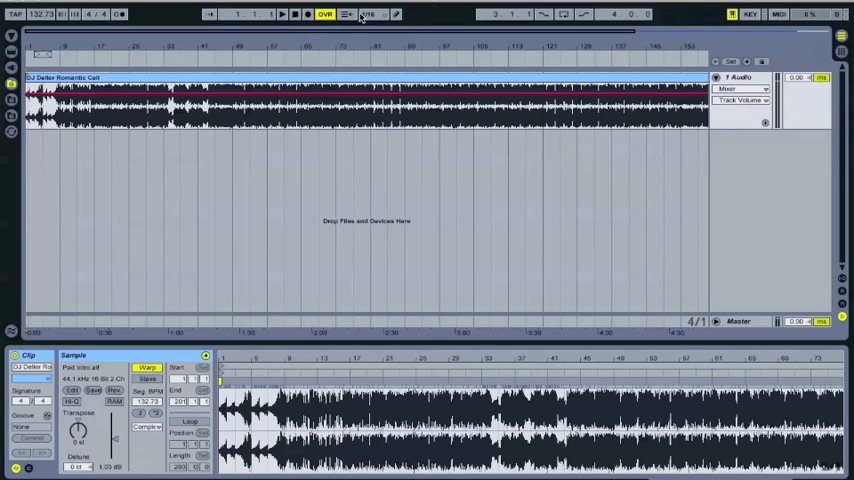
pyautogui.click(280, 12)
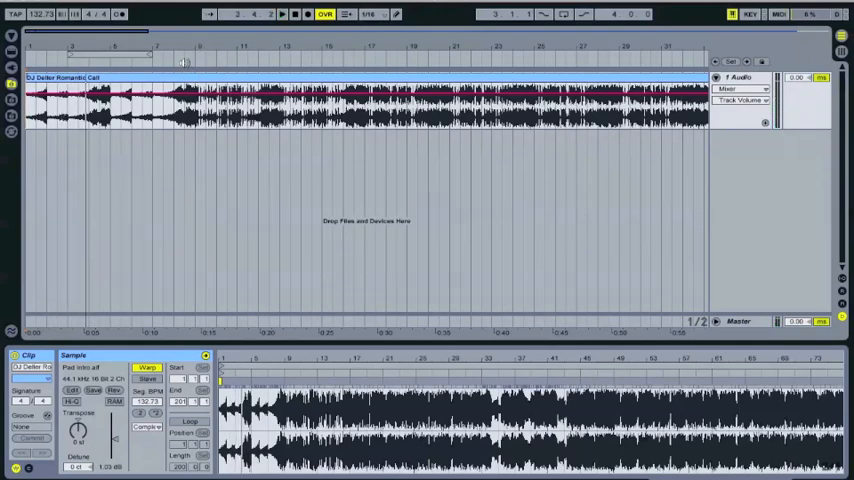
# Add a locator at the section start and name it 'Bass In'.
pyautogui.click(282, 14)
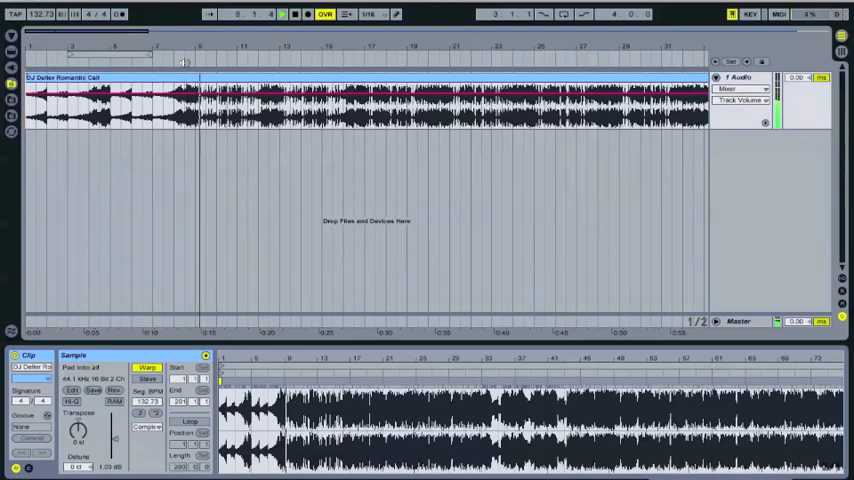
pyautogui.click(282, 14)
pyautogui.write('Drum In')
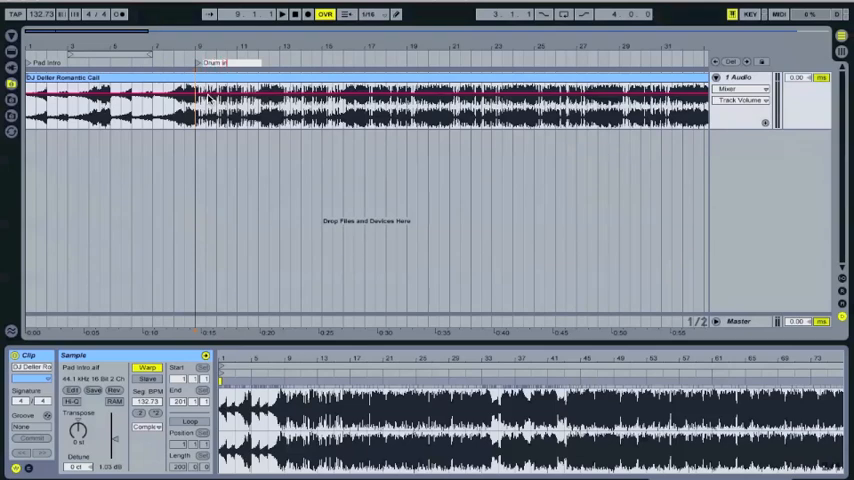
pyautogui.click(282, 14)
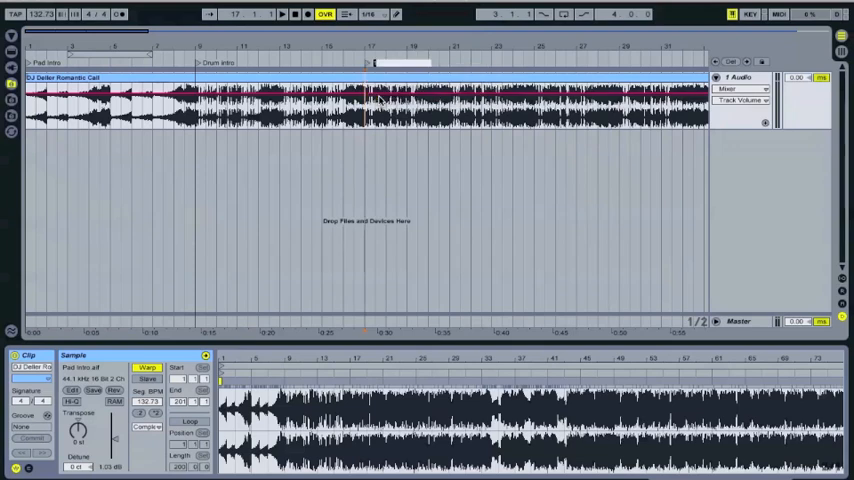
pyautogui.write('Bass In')
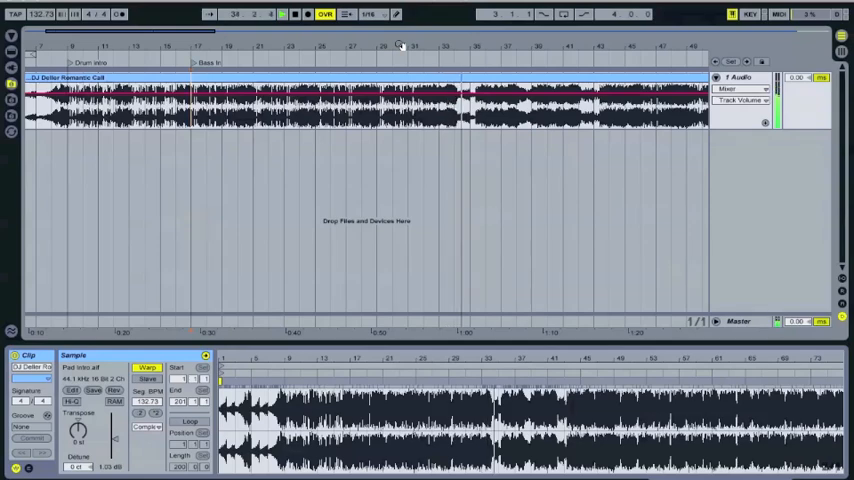
# Add the next section's locator and rename it from its context menu.
pyautogui.click(436, 48)
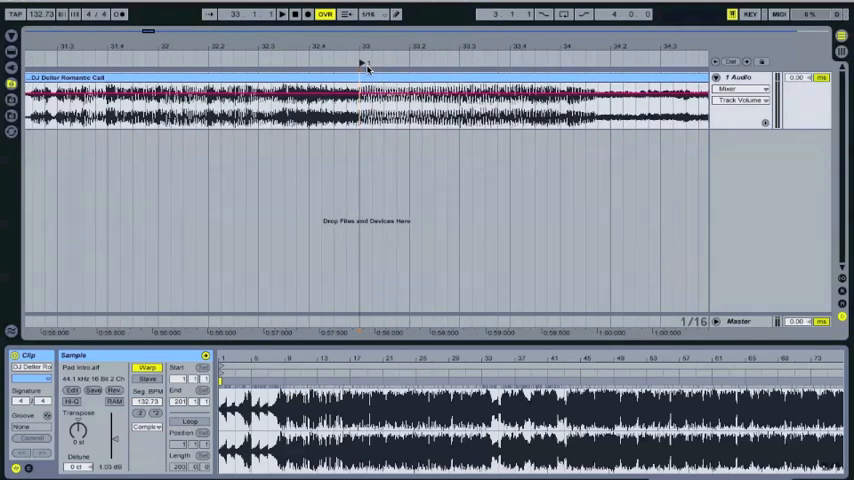
pyautogui.click(280, 14)
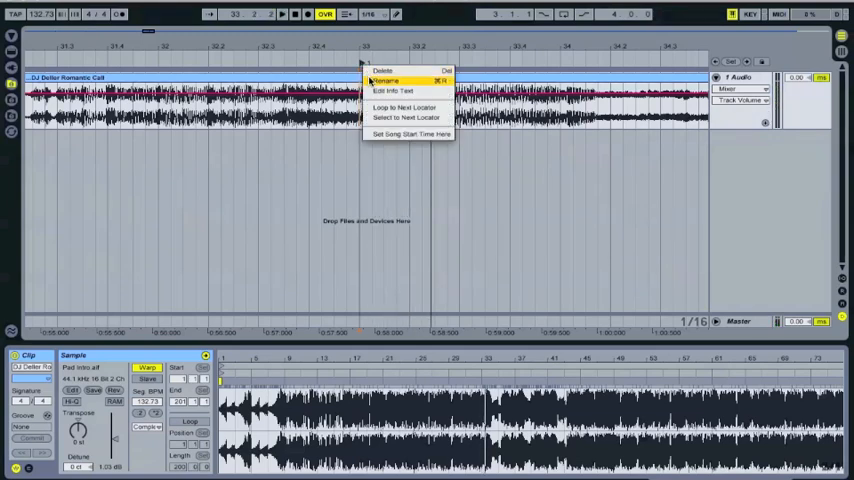
pyautogui.click(384, 80)
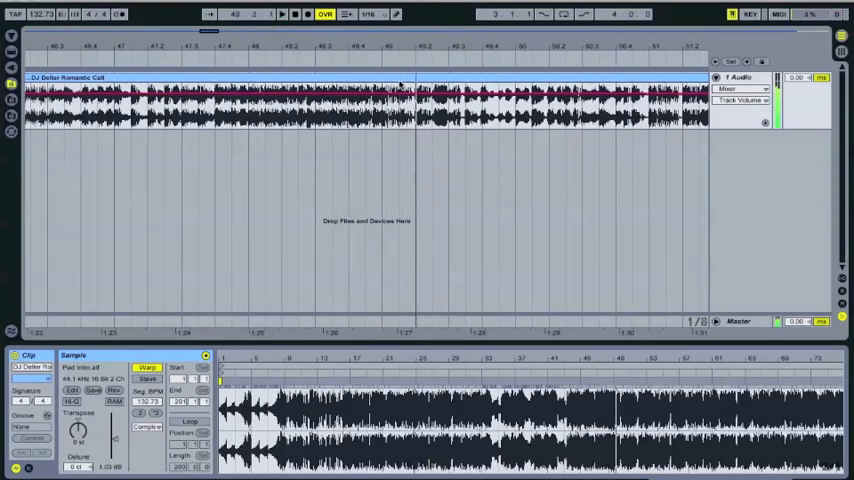
pyautogui.rightClick(390, 80)
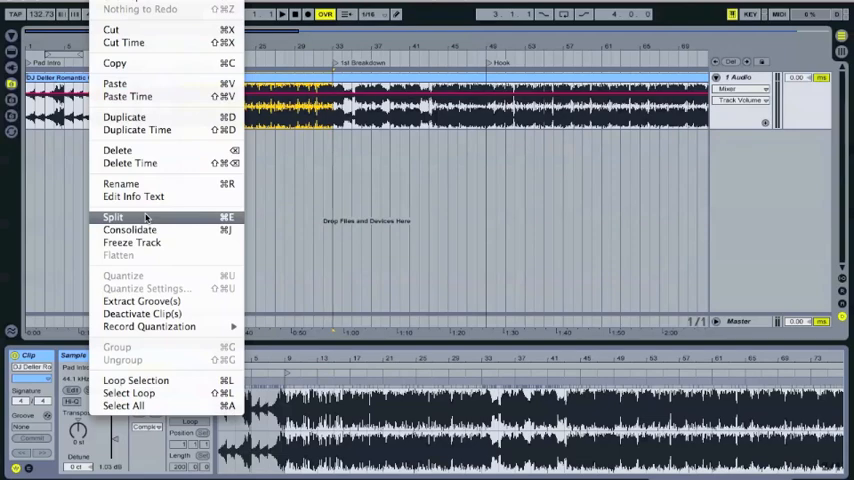
# Split the song at a section boundary and rename the resulting section clip.
pyautogui.click(112, 216)
pyautogui.write('Bass')
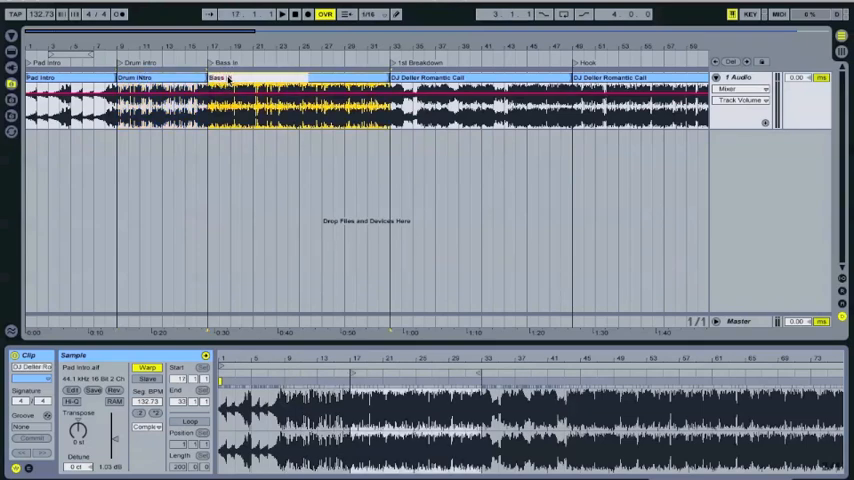
pyautogui.click(218, 78)
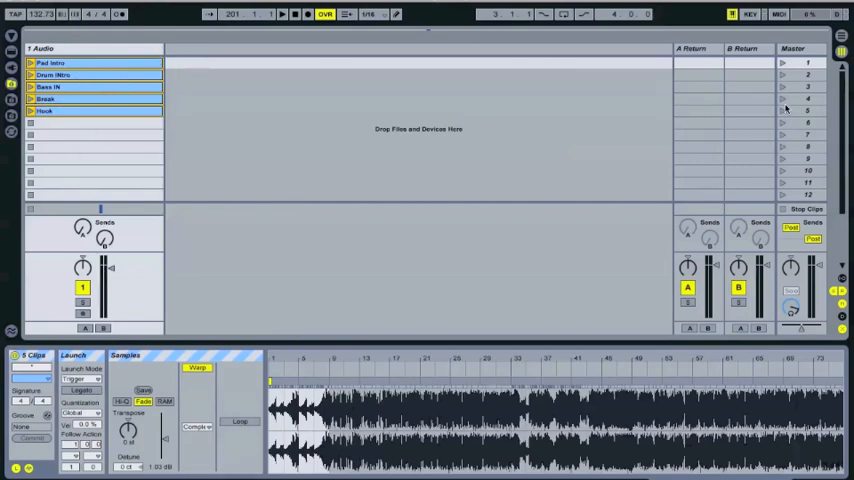
# Select the Pad intro clip to show its settings in the clip editor.
pyautogui.click(784, 64)
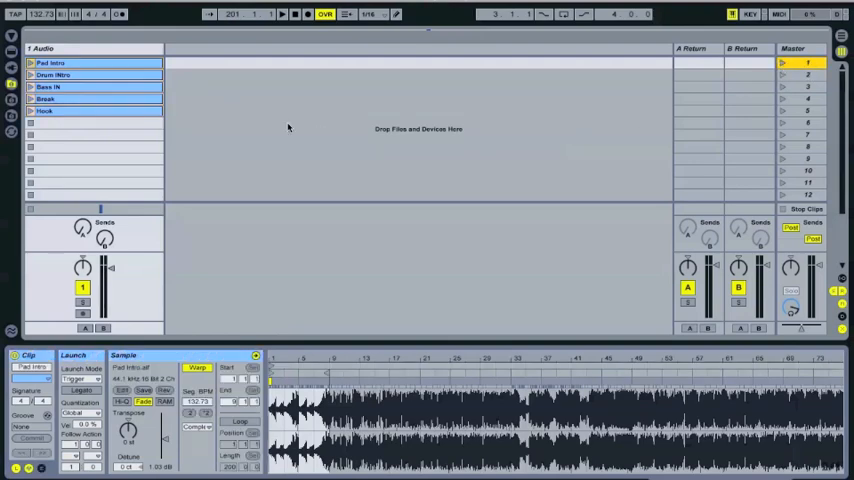
pyautogui.moveTo(640, 76)
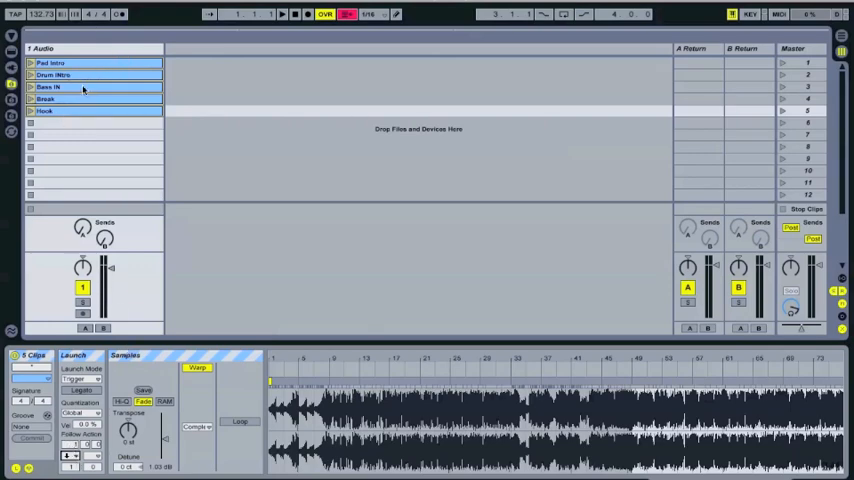
# Set the Pad intro clip's Follow Action to Next in the Launch box.
pyautogui.click(56, 76)
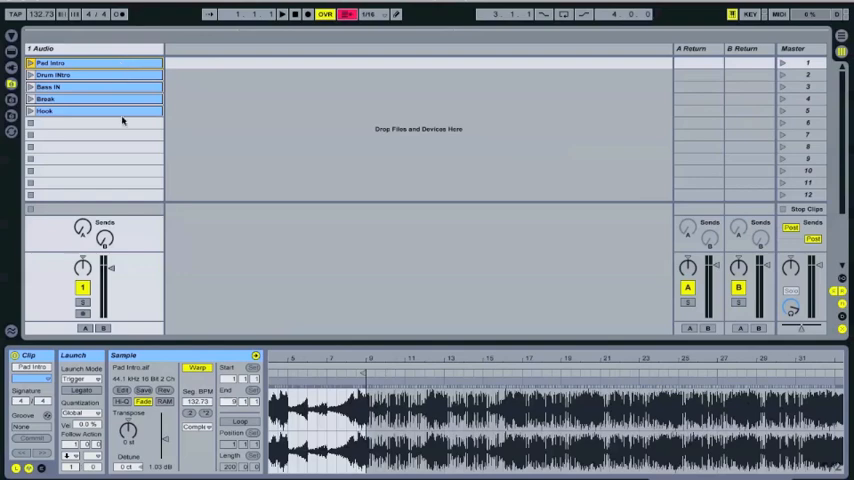
pyautogui.click(56, 76)
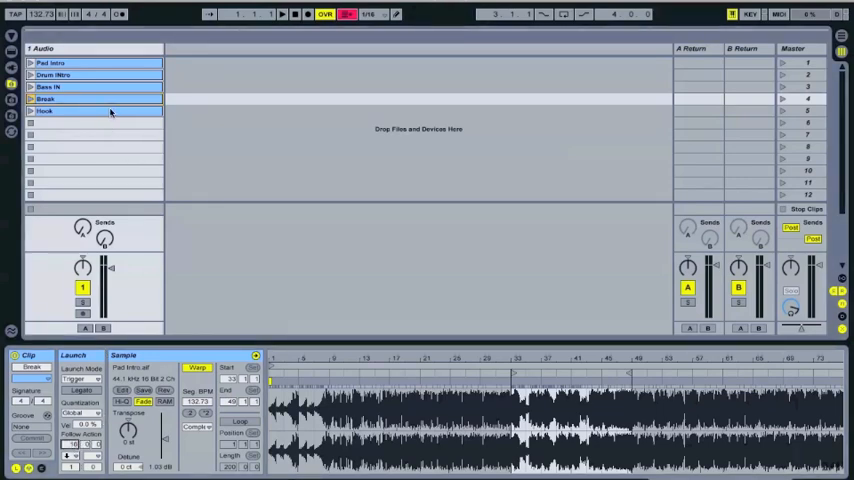
# Select the last section clip to give it a Next follow action.
pyautogui.click(82, 378)
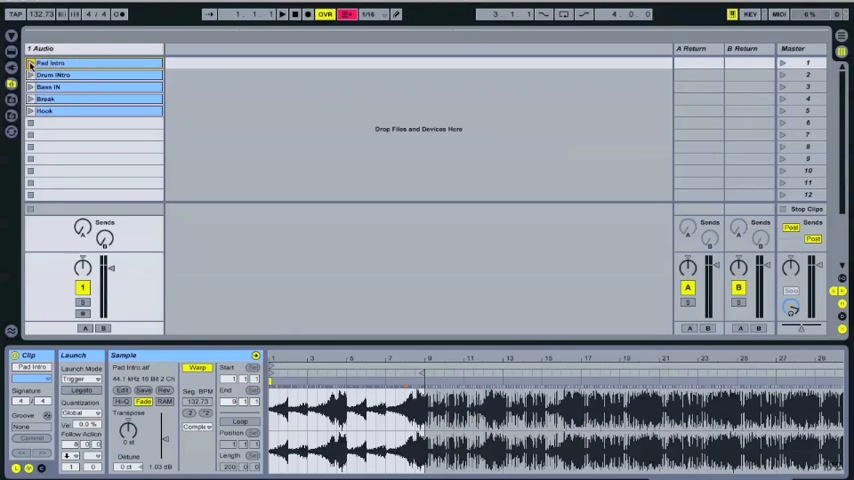
# Adjust Follow Action time and Next on the Pad intro, Drum Intro and Rave In clips.
pyautogui.click(32, 64)
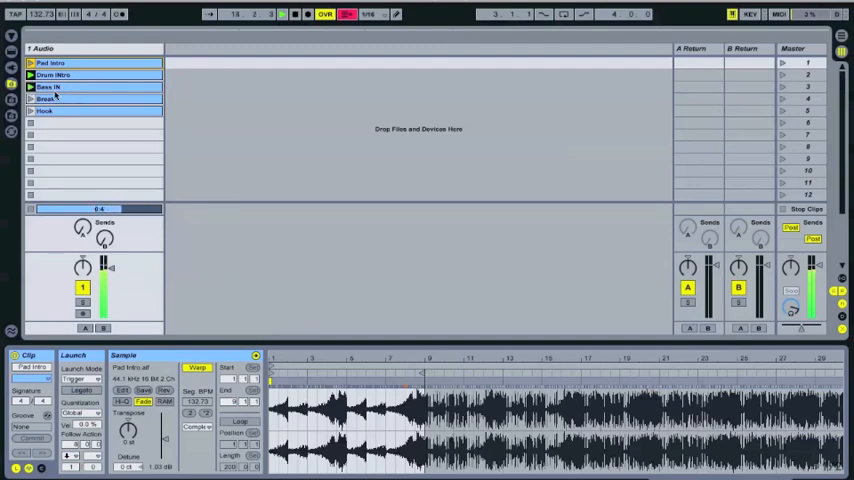
pyautogui.click(372, 14)
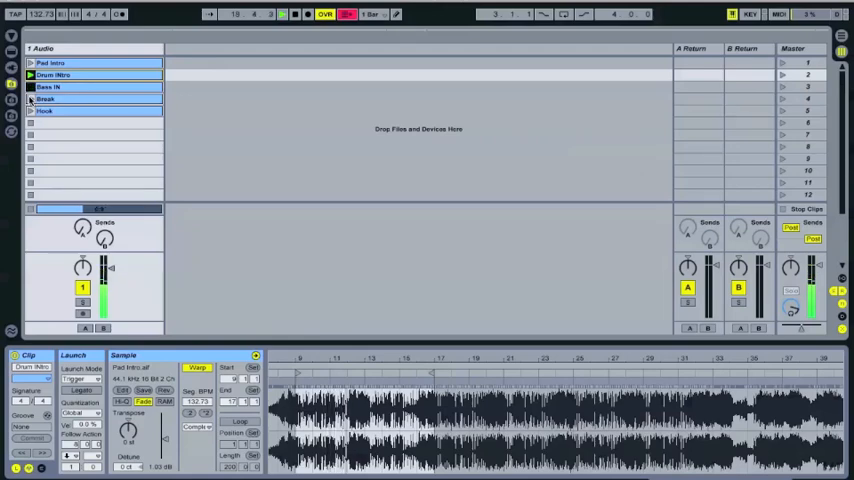
pyautogui.click(32, 98)
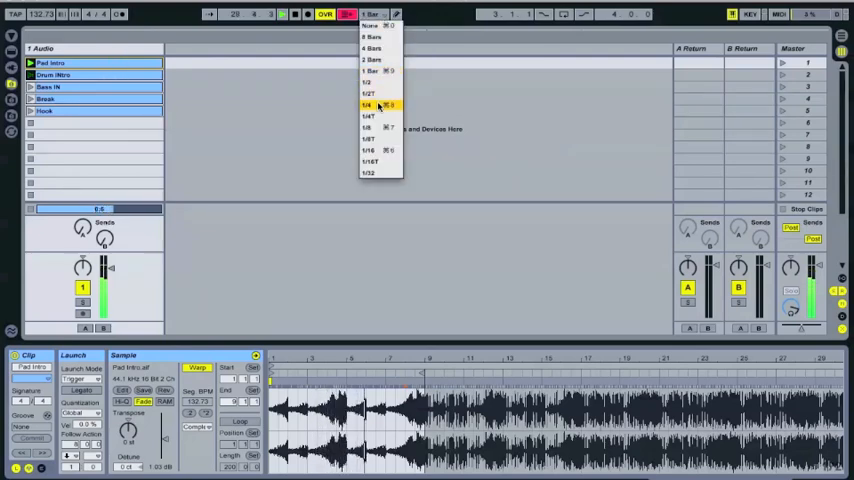
# Choose a new global launch quantization and check the Pad intro and Rave In launch settings.
pyautogui.click(370, 104)
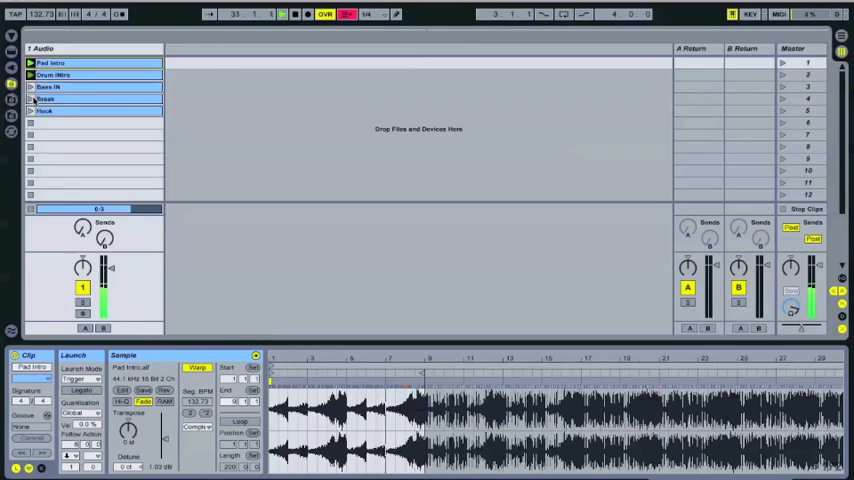
pyautogui.click(32, 88)
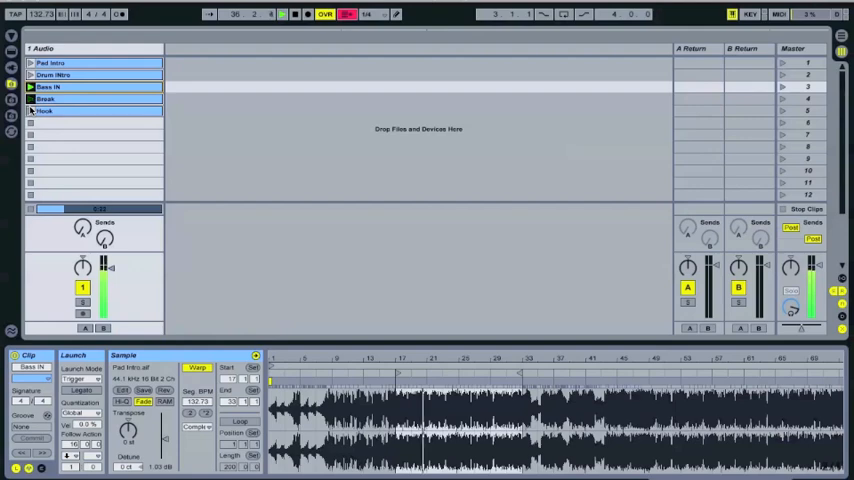
pyautogui.click(46, 98)
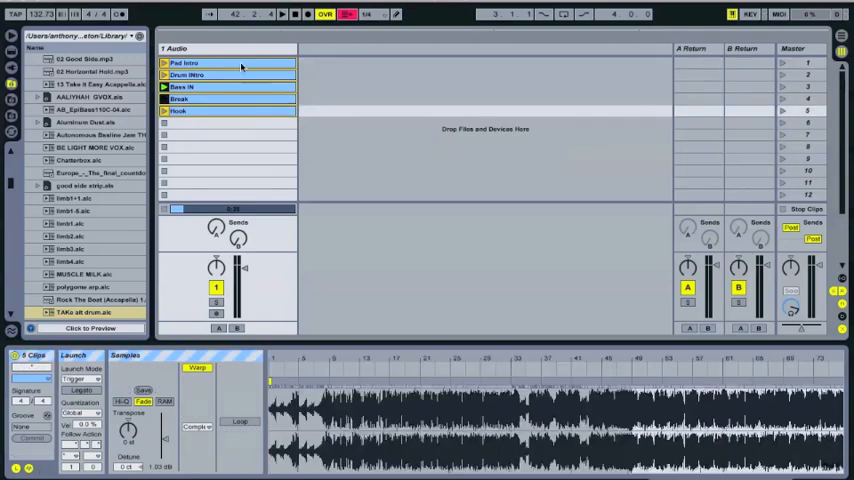
# Scroll the user library list down to the Romantic Carl folder.
pyautogui.scroll(-3)
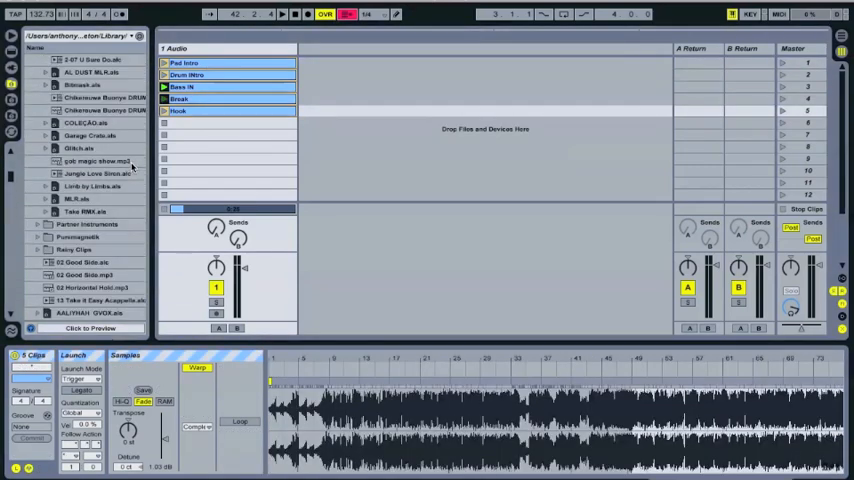
pyautogui.scroll(-3)
pyautogui.write('Romantic Cal')
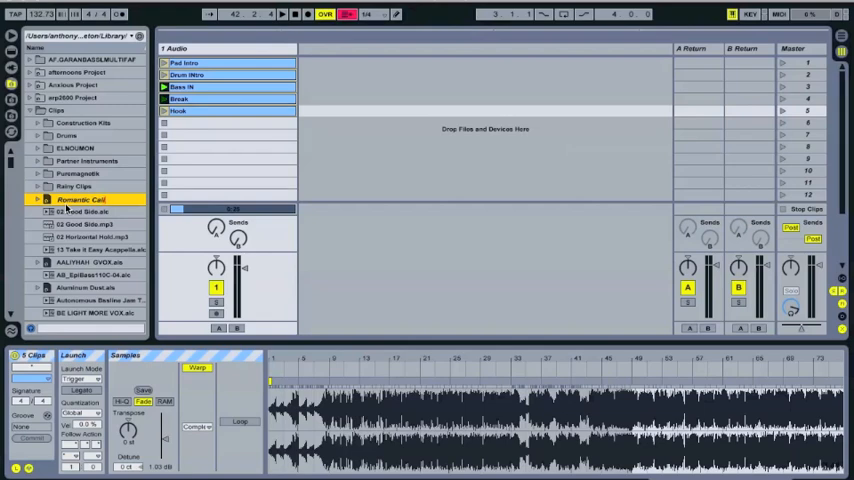
# Drag the full stack of section clips into the Romantic Carl folder as an .alc clip group, then reselect section clips to view them.
pyautogui.click(228, 136)
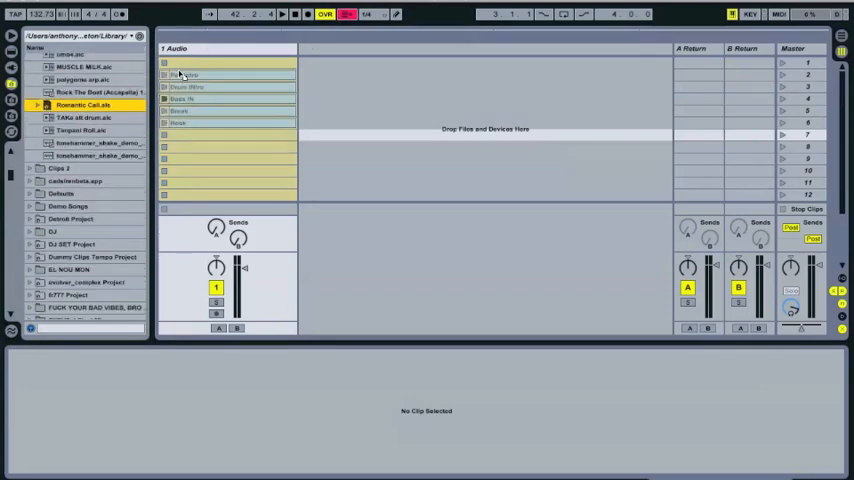
pyautogui.click(178, 98)
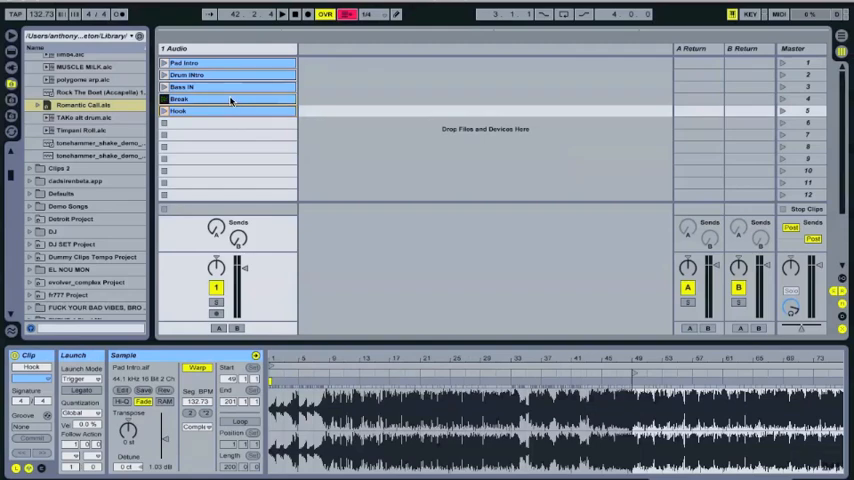
pyautogui.click(184, 64)
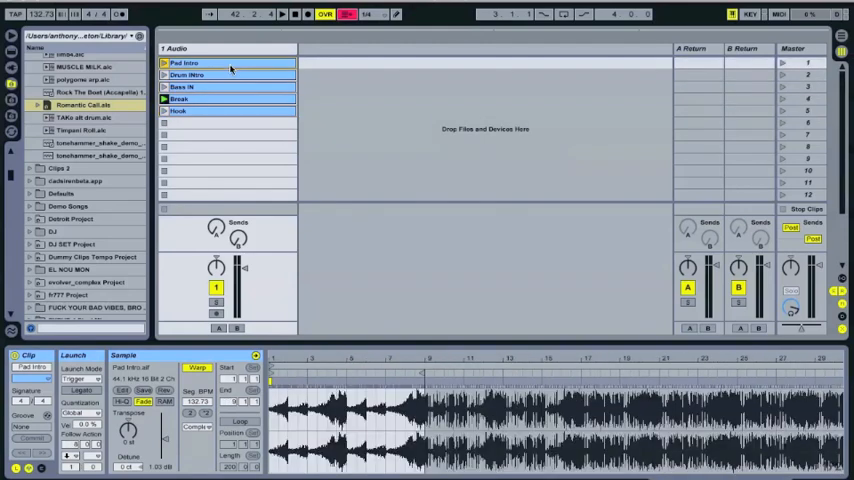
pyautogui.click(184, 100)
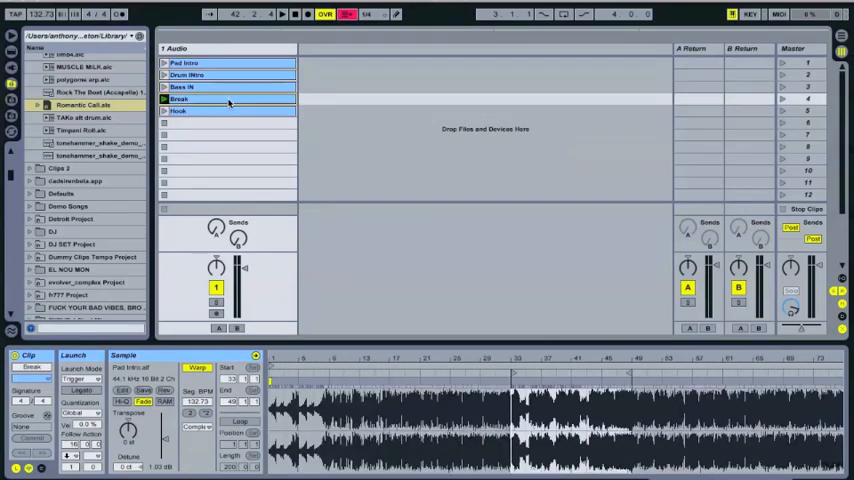